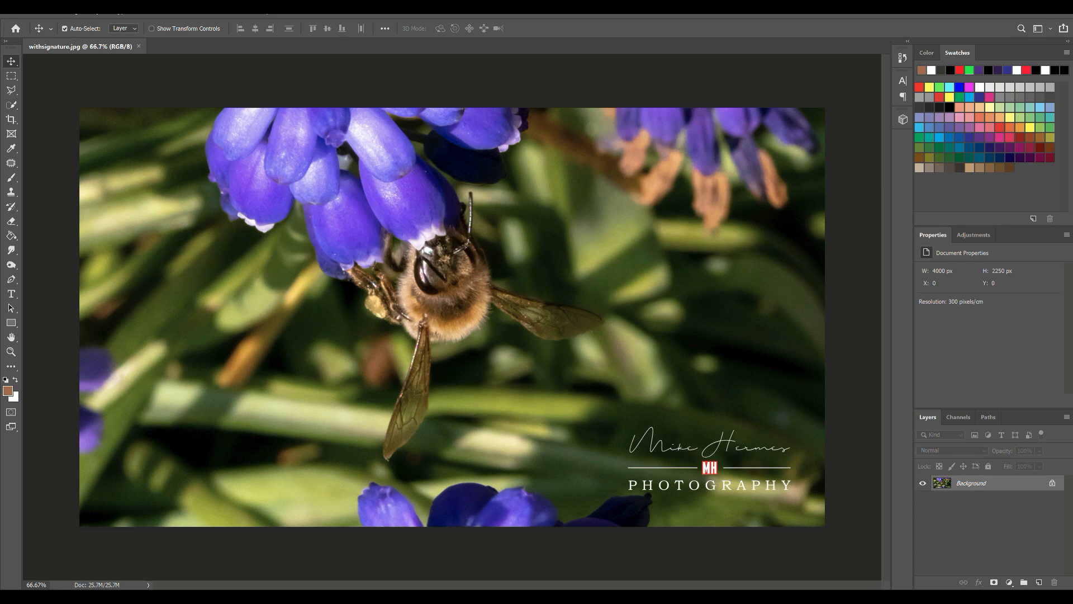
Open the Image menu on the bee photo.
left_click(61, 7)
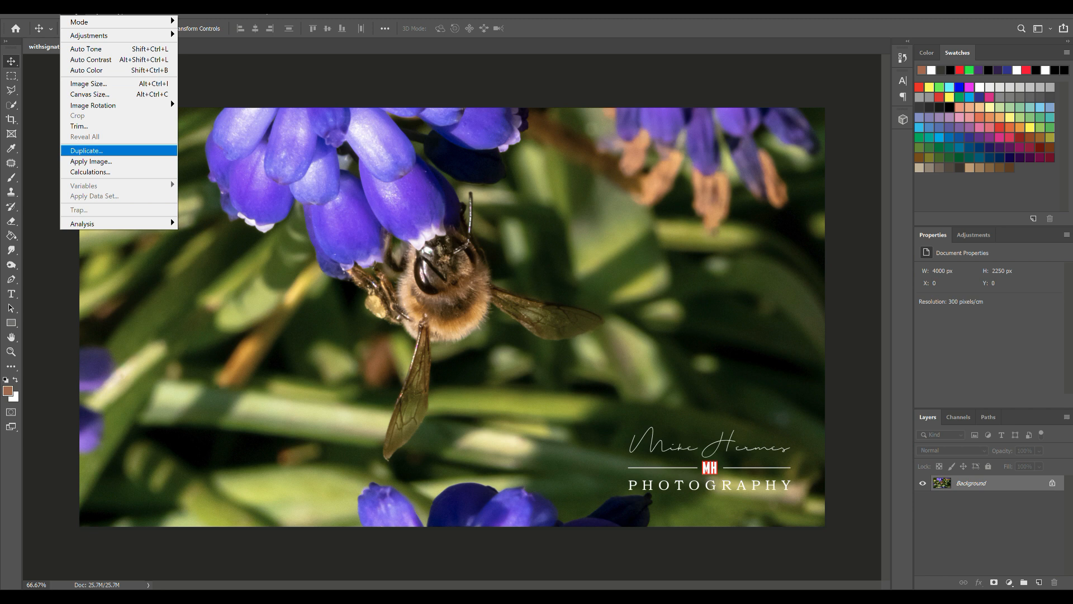
mouse_move(90, 171)
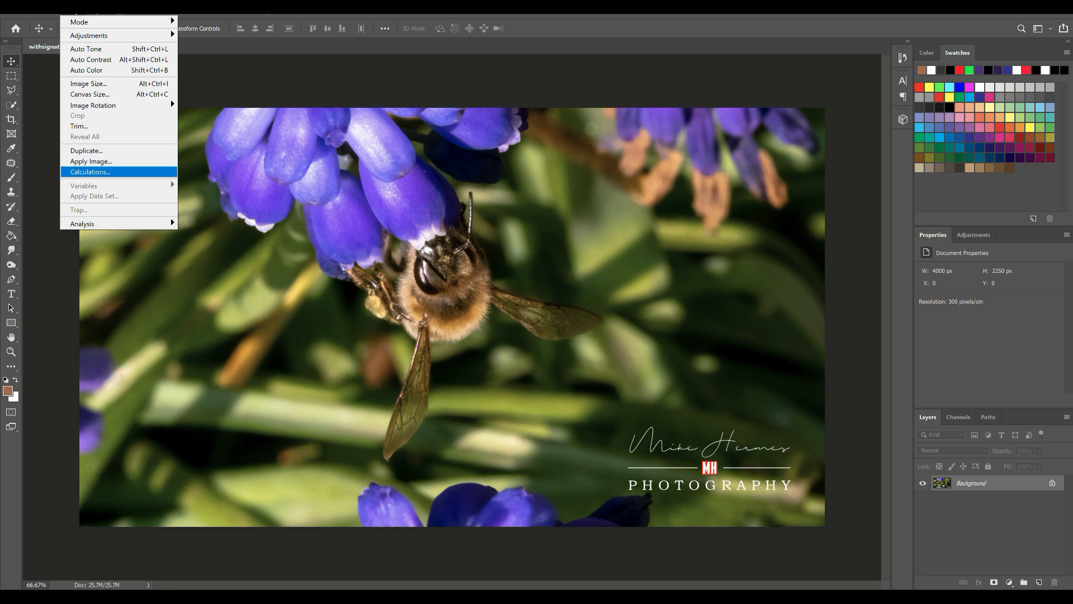
Open Calculations, move the dialog aside, and preview Green and Blue for Source 1 before returning to Red.
left_click(90, 171)
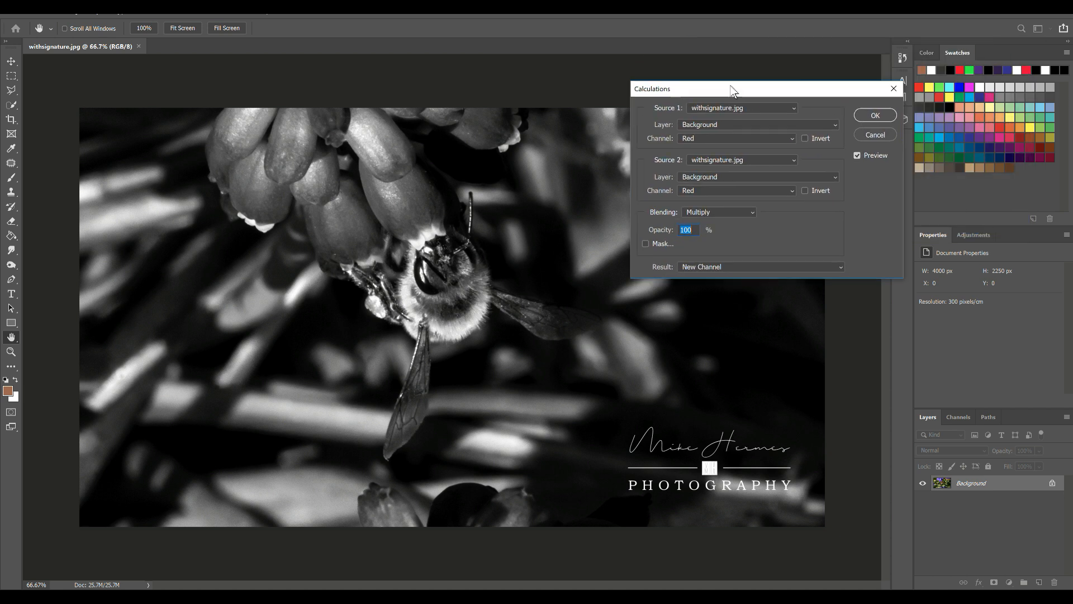
left_click_drag(731, 89, 804, 84)
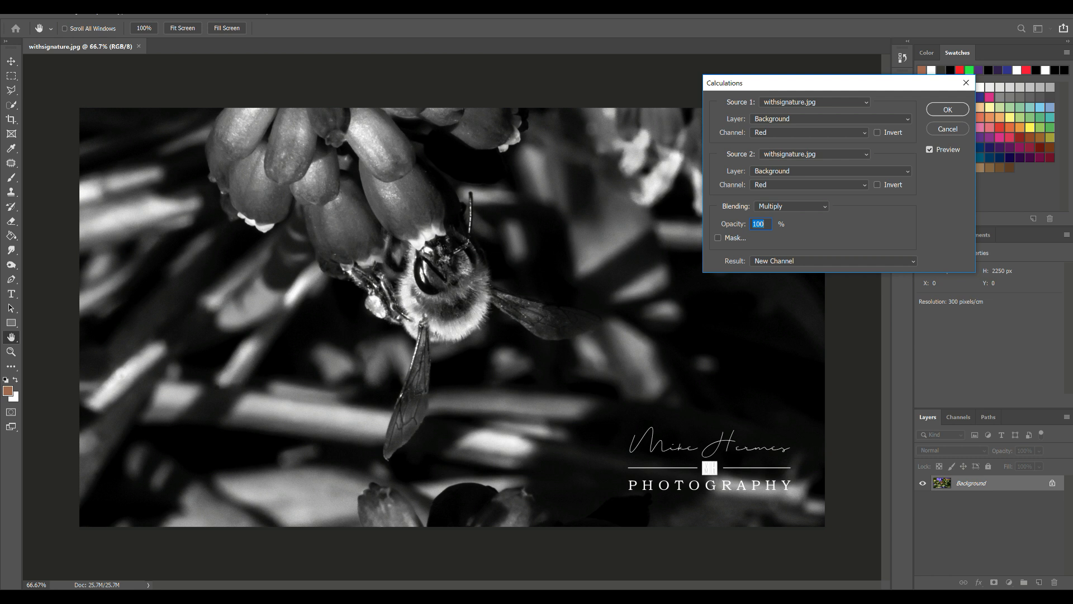
left_click(808, 132)
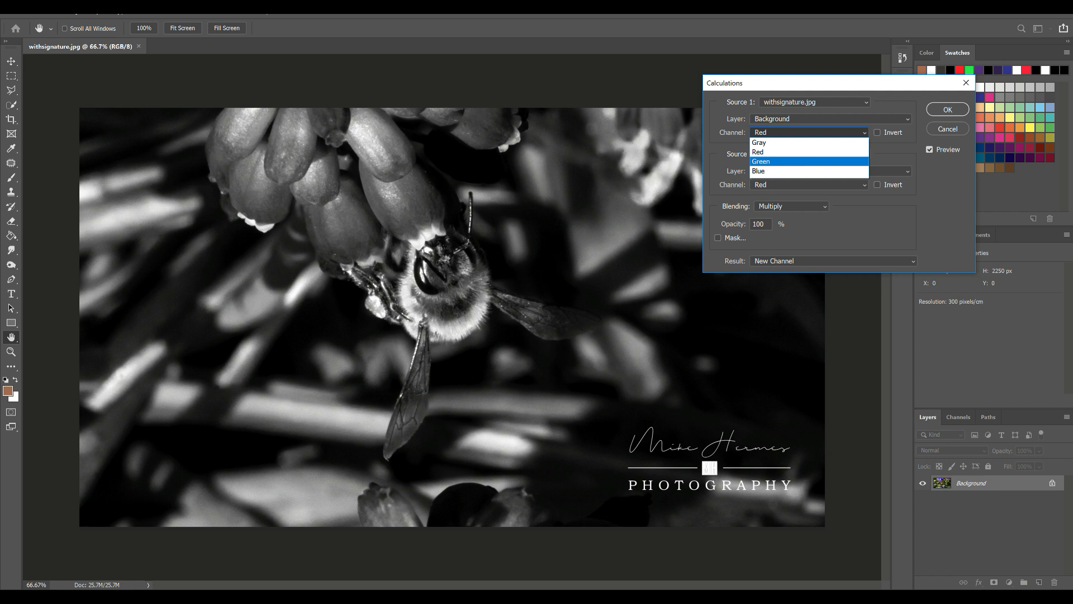
left_click(760, 161)
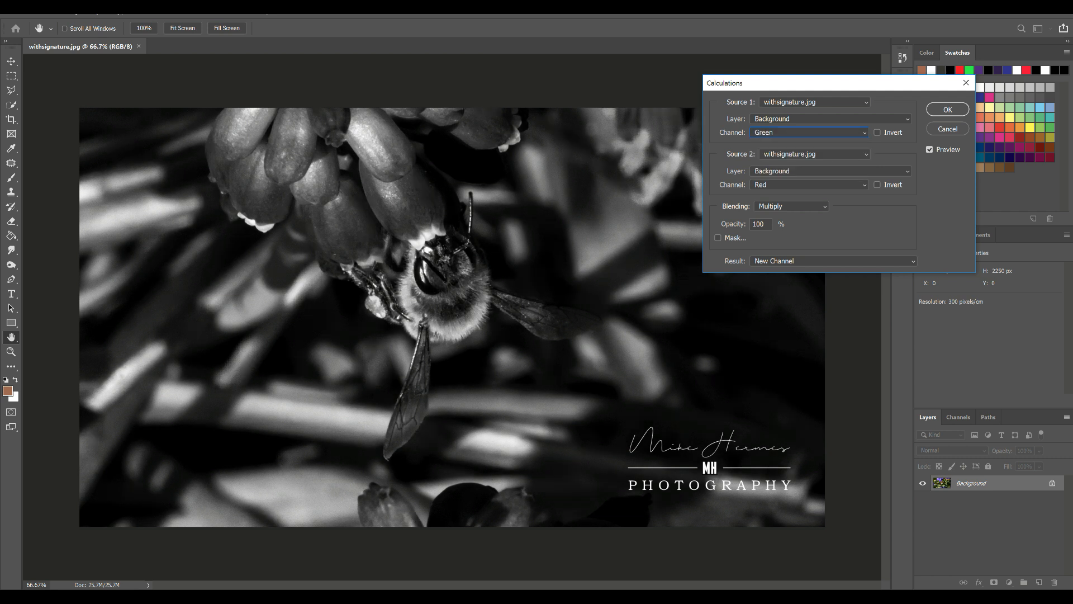
left_click(808, 132)
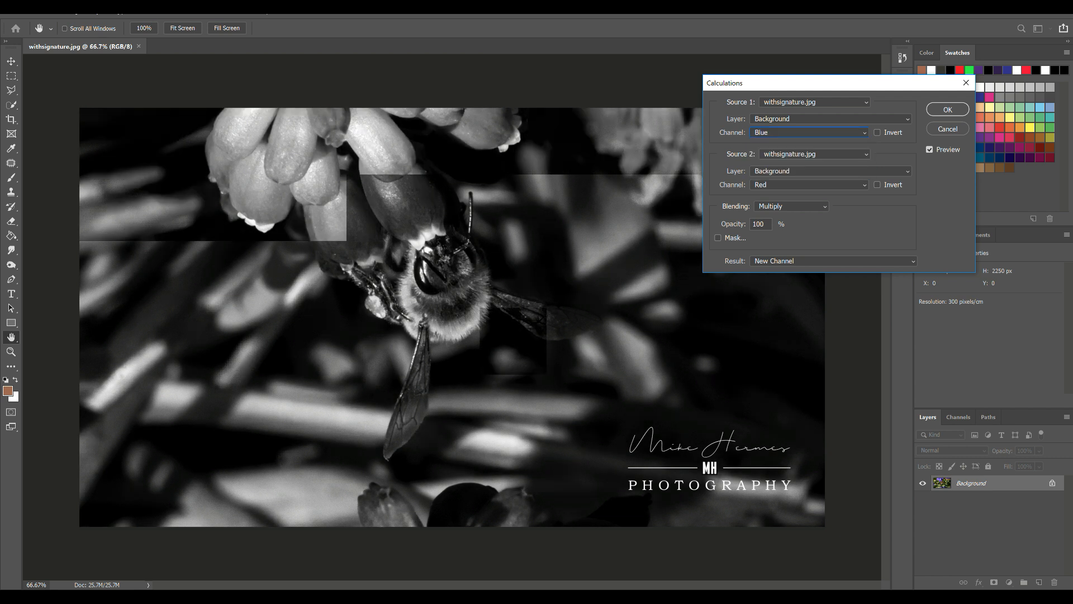
left_click(808, 132)
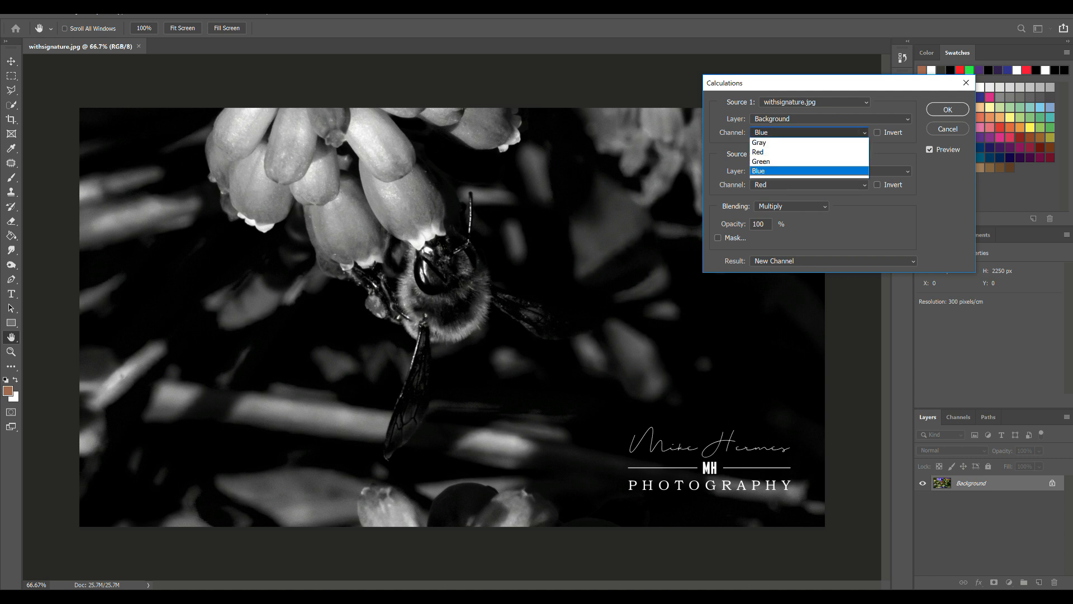
left_click(757, 152)
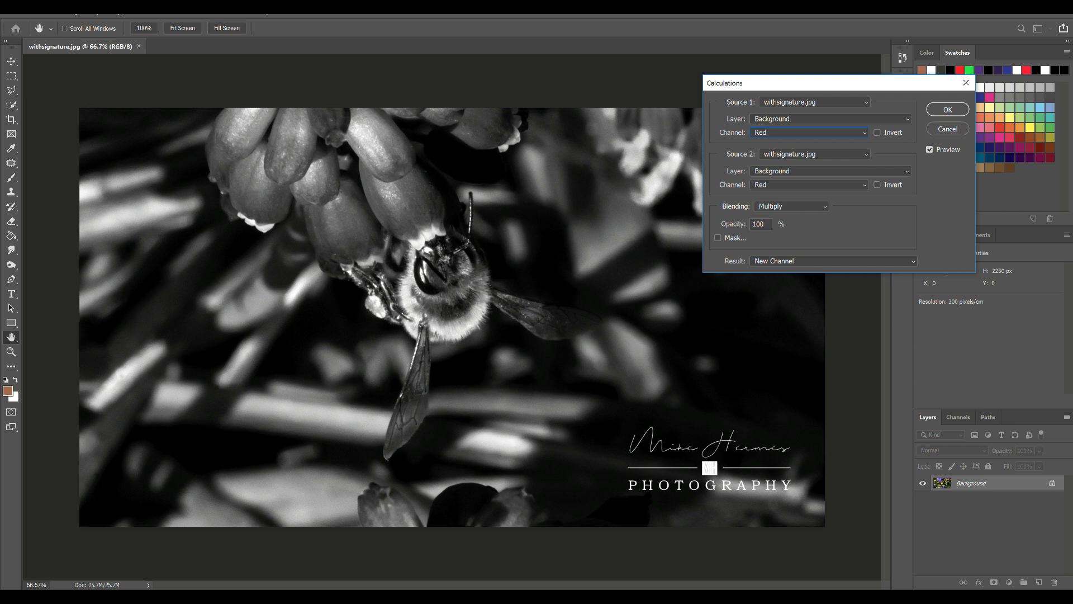
Compare Green and Blue again, then set the Source 1 channel to Green.
left_click(808, 132)
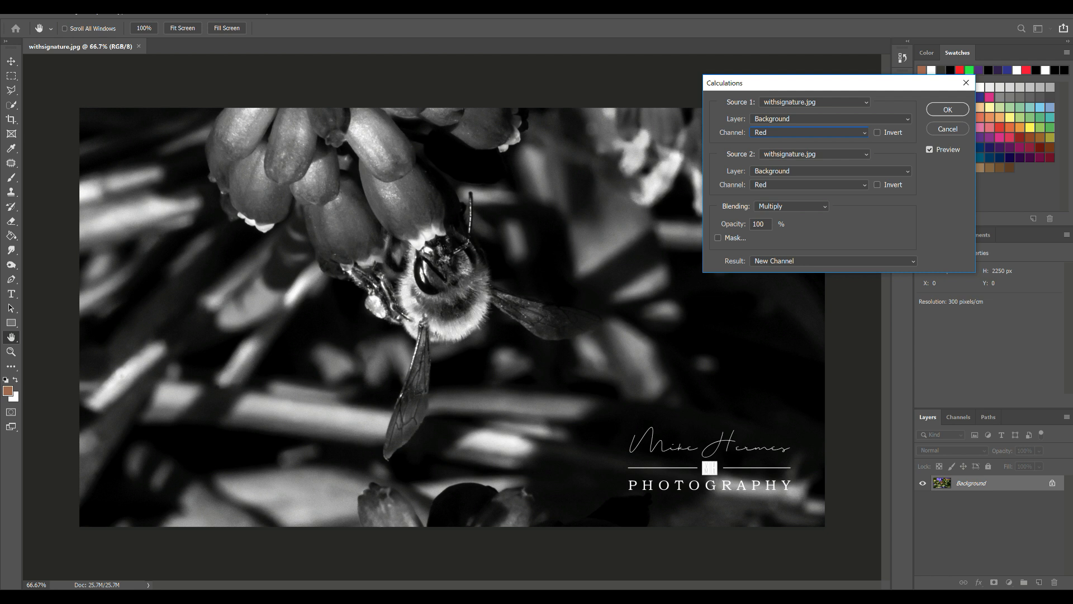
left_click(808, 132)
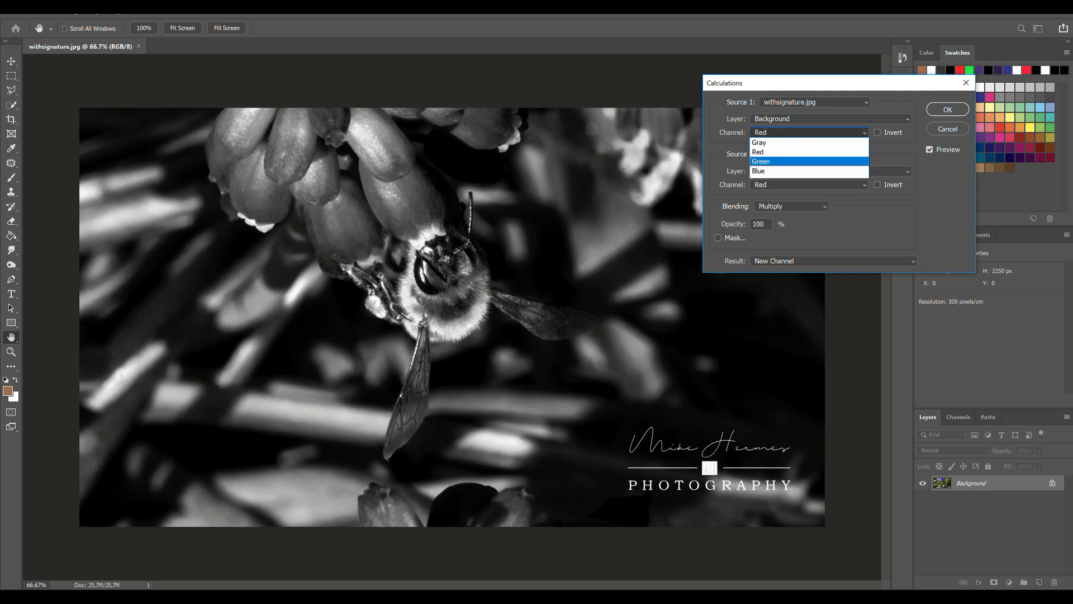
left_click(761, 160)
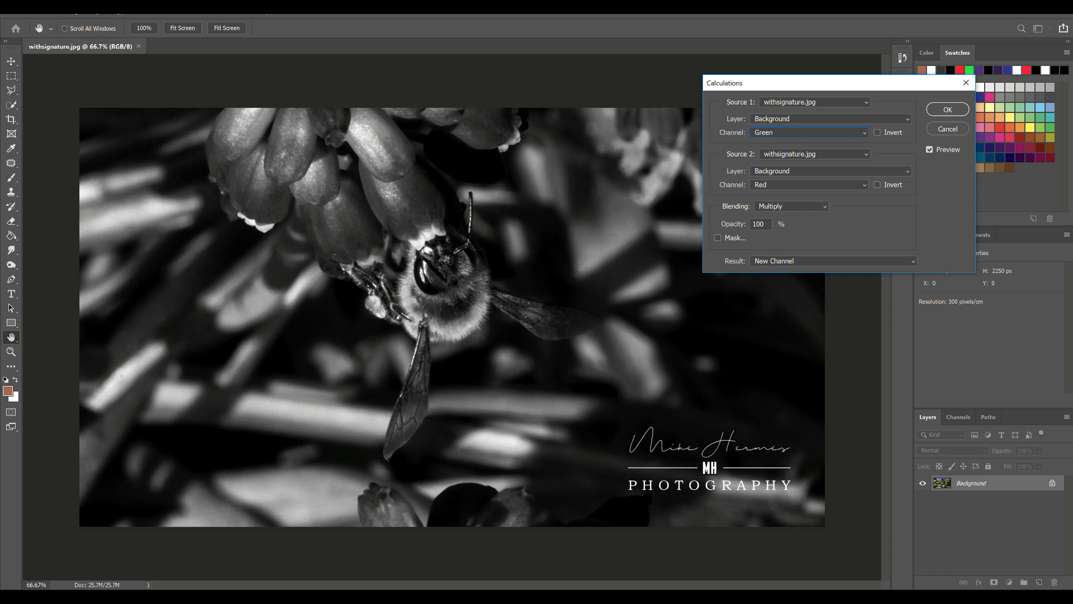
left_click(808, 132)
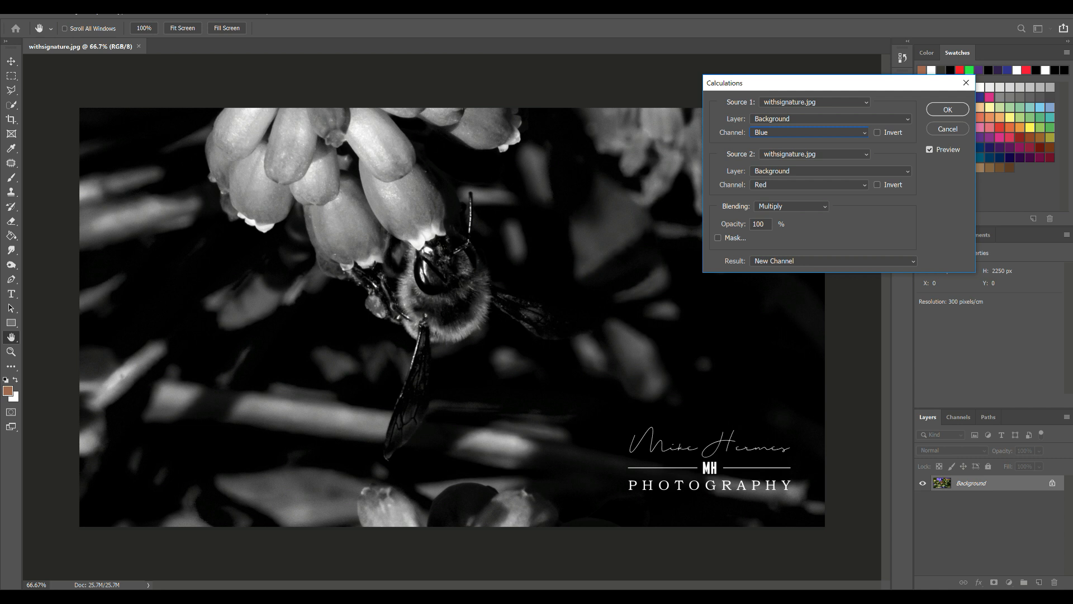
left_click(808, 132)
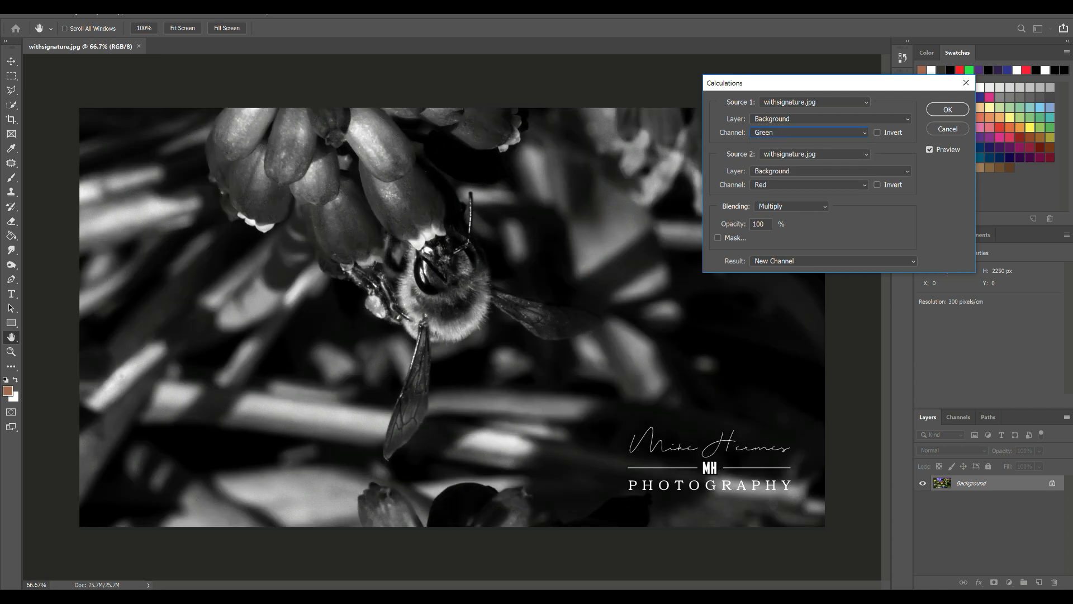
left_click(807, 132)
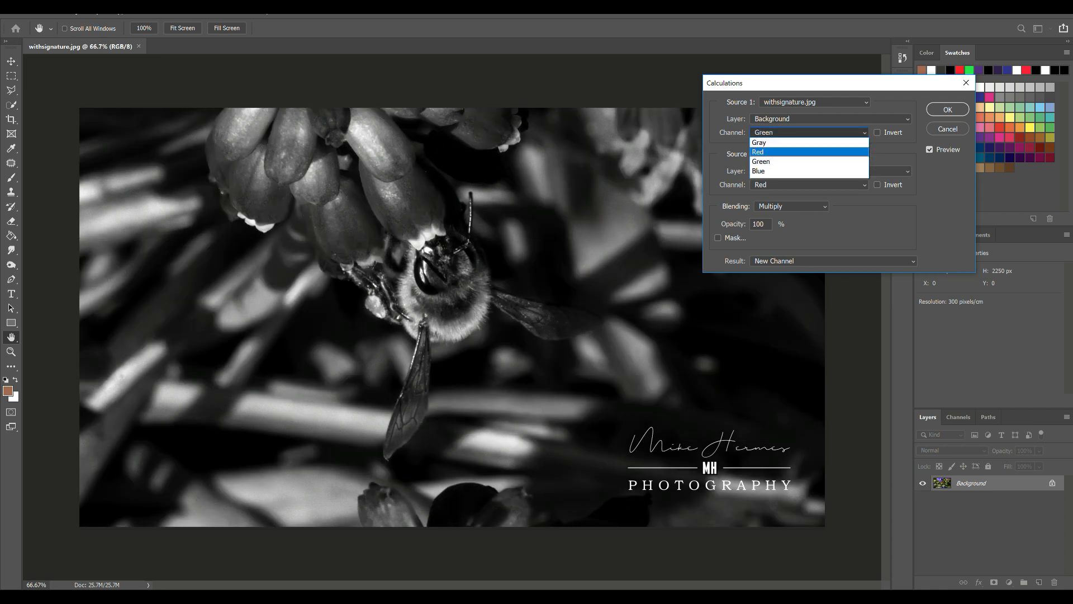
left_click(758, 151)
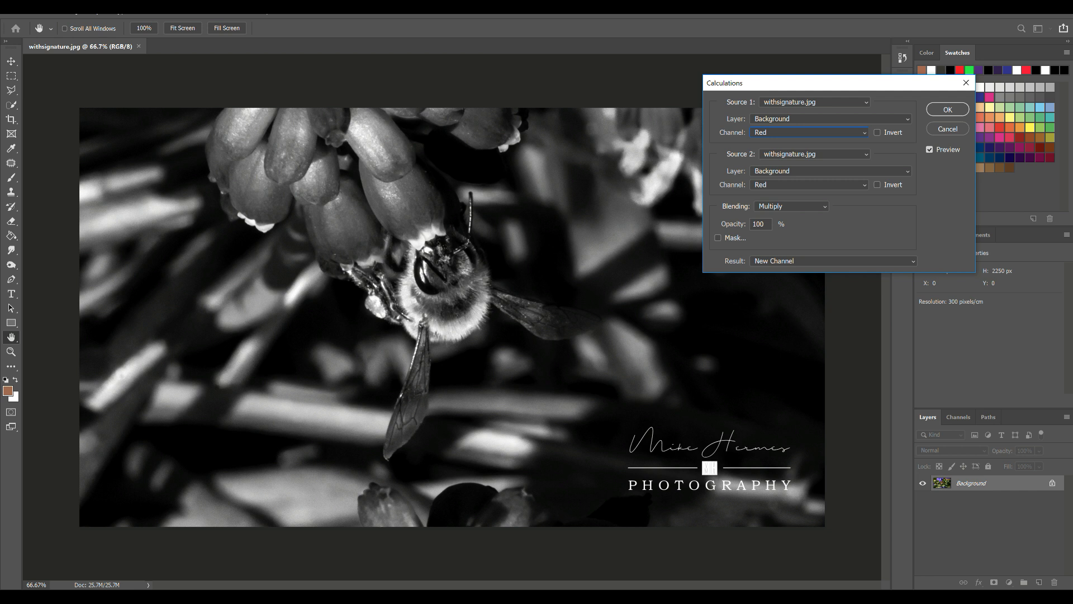
left_click(808, 132)
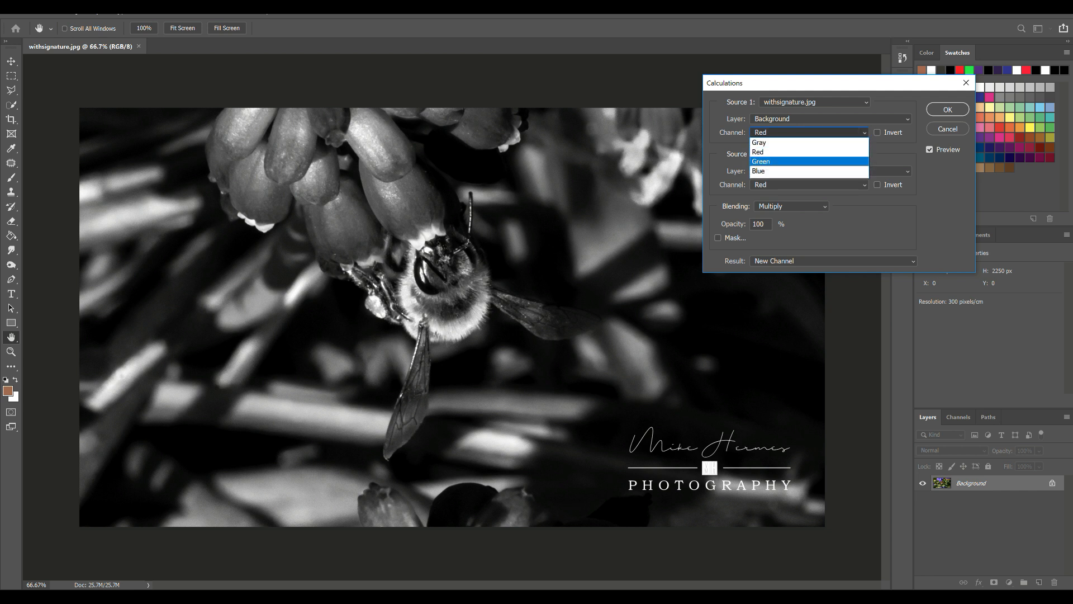
left_click(761, 161)
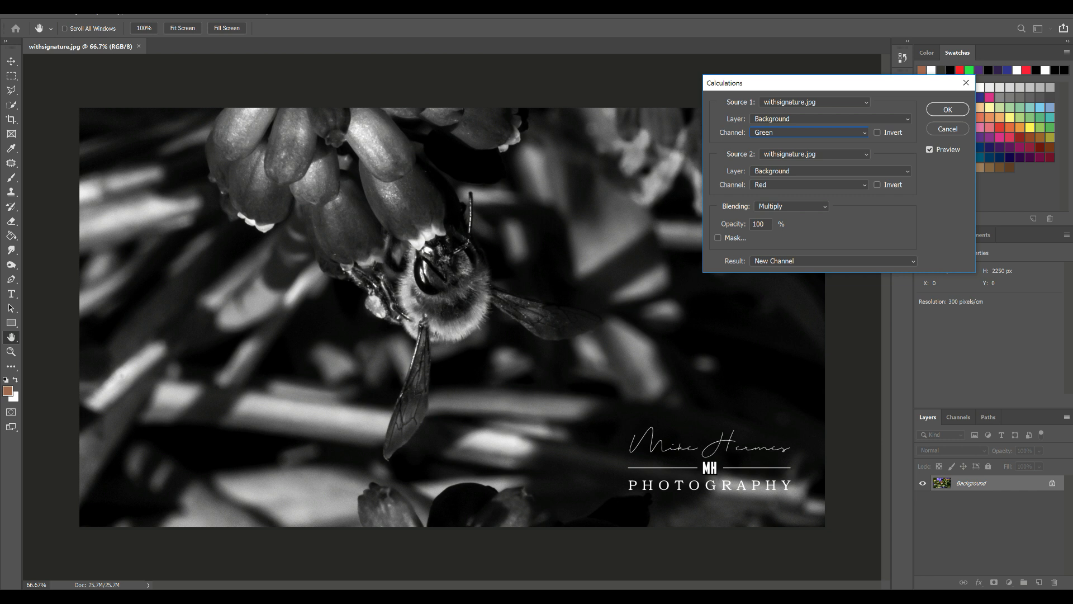
Set the Source 2 channel to Green after briefly previewing Blue.
left_click(808, 184)
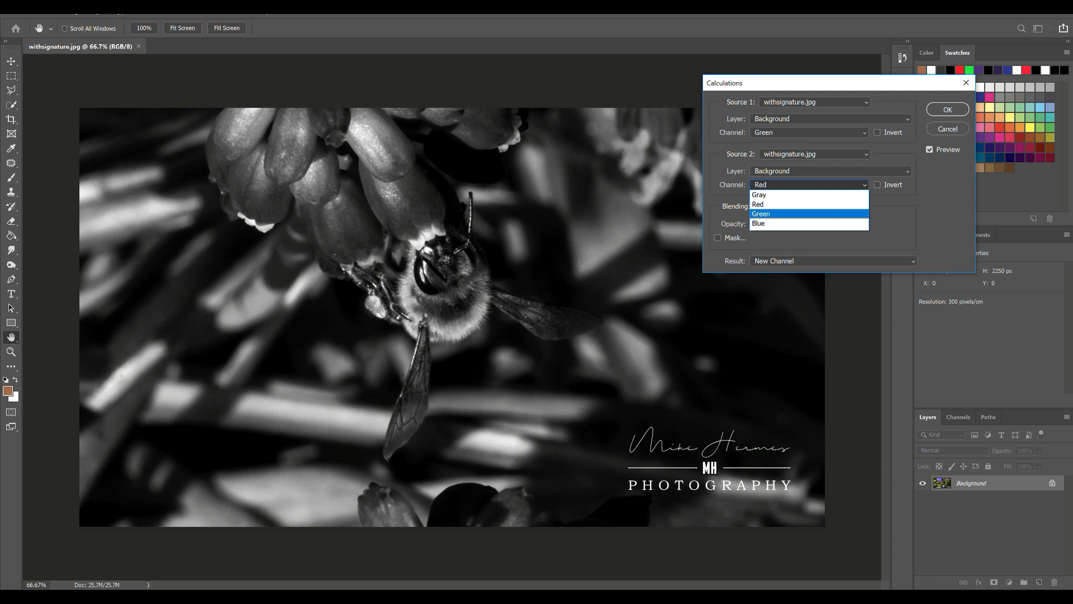
left_click(762, 213)
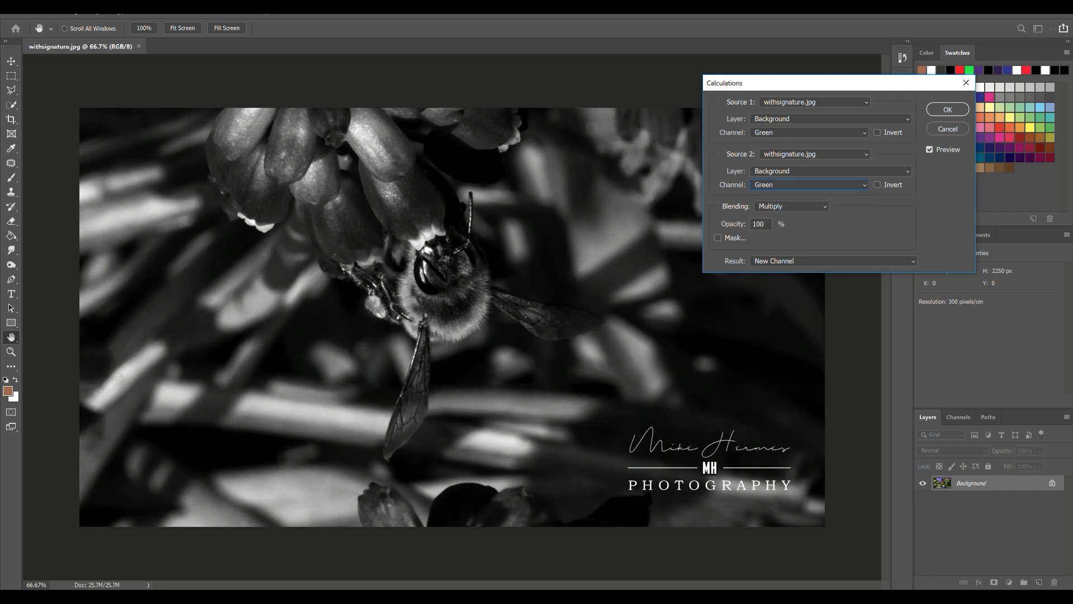
left_click(809, 184)
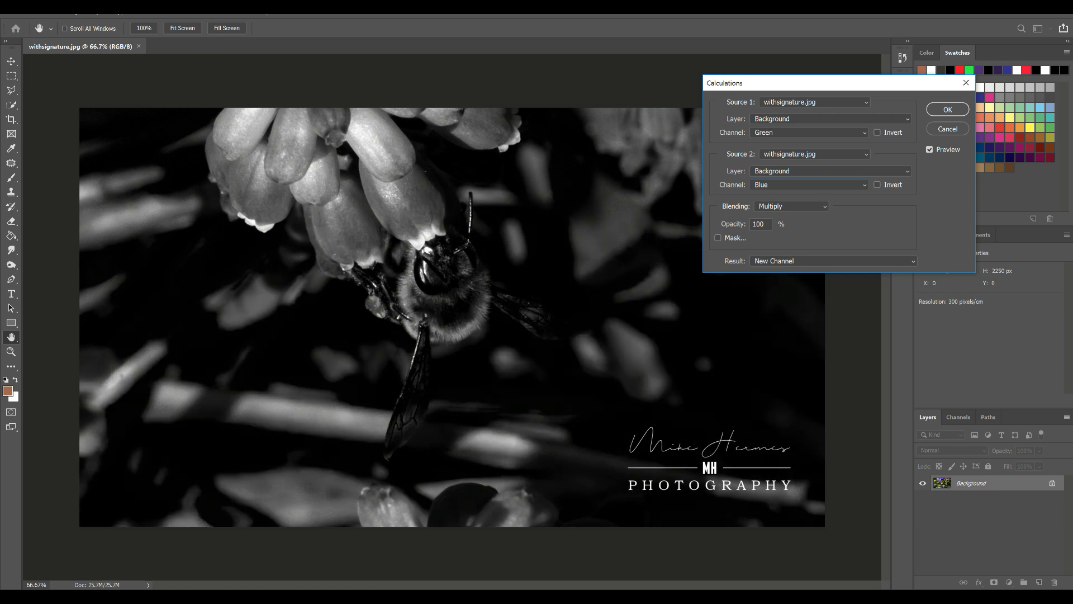
left_click(808, 185)
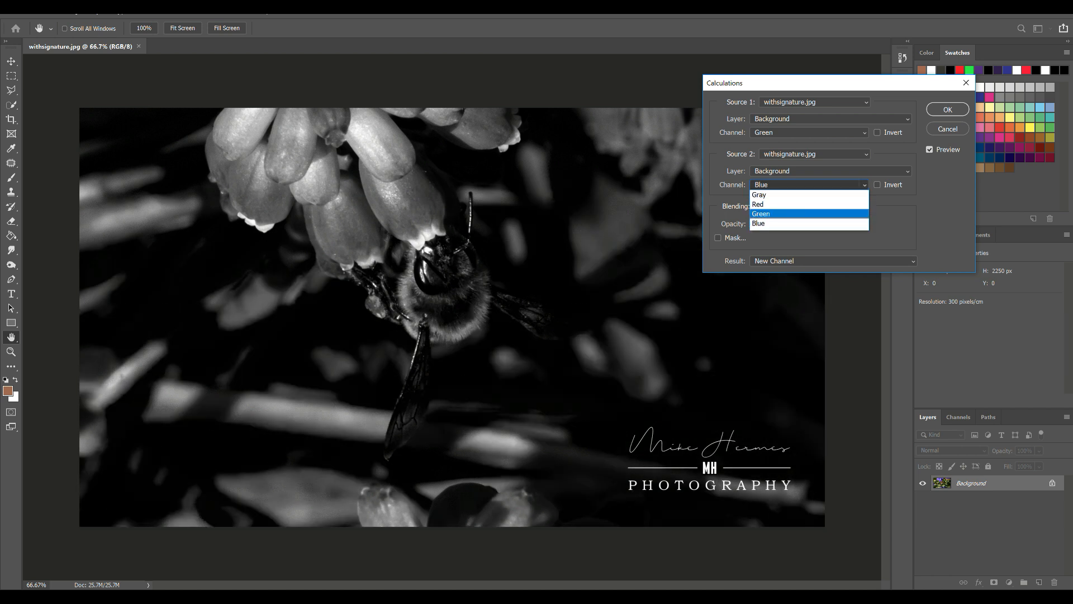
left_click(760, 213)
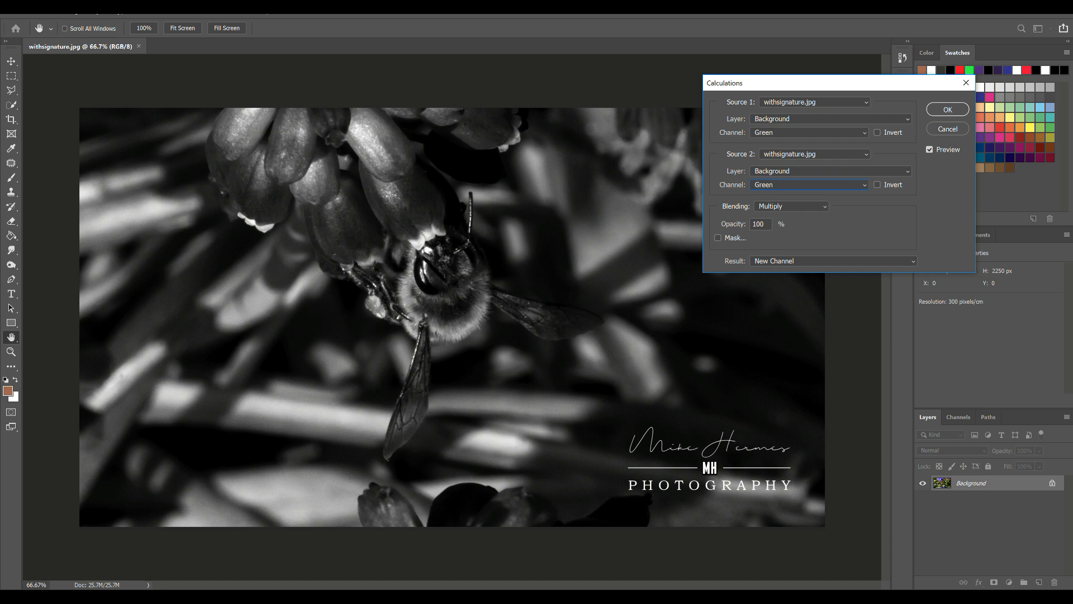
left_click(791, 207)
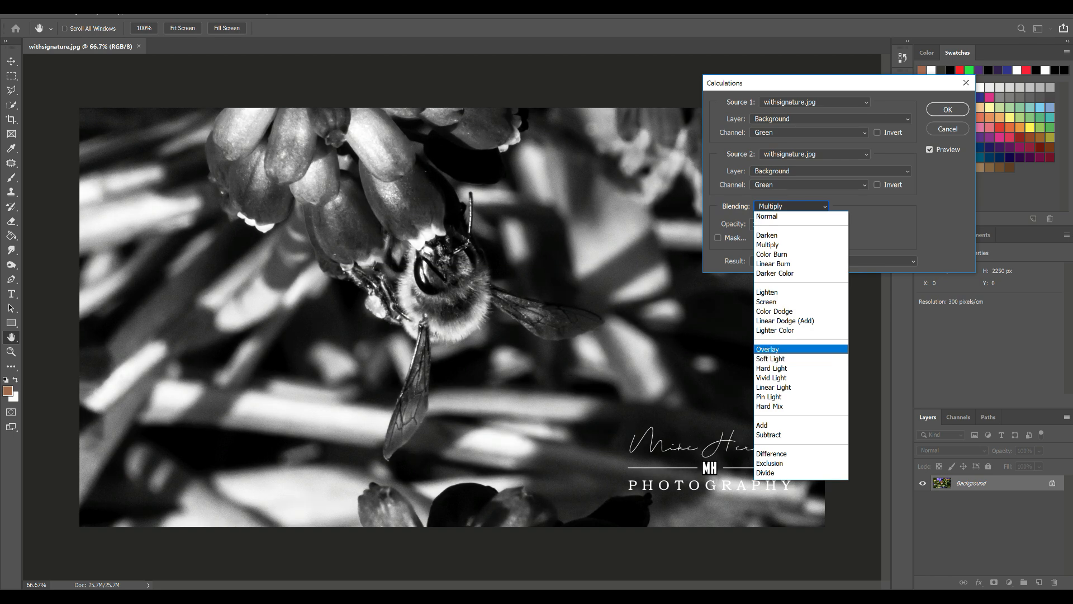
Choose Overlay blending and set opacity to 100 after trying 50 and 14.
left_click(766, 349)
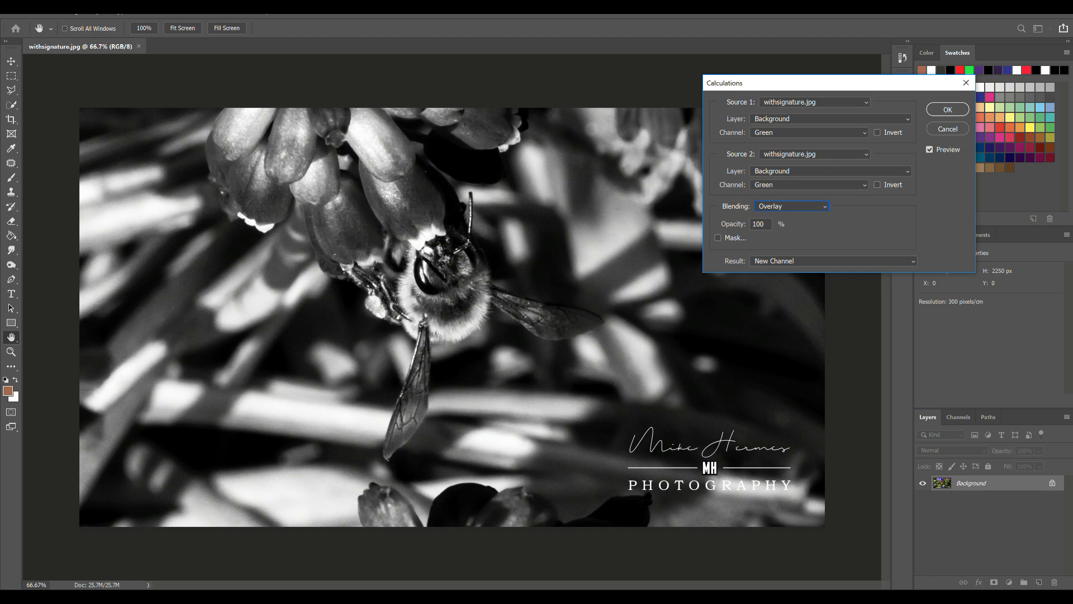
type("50")
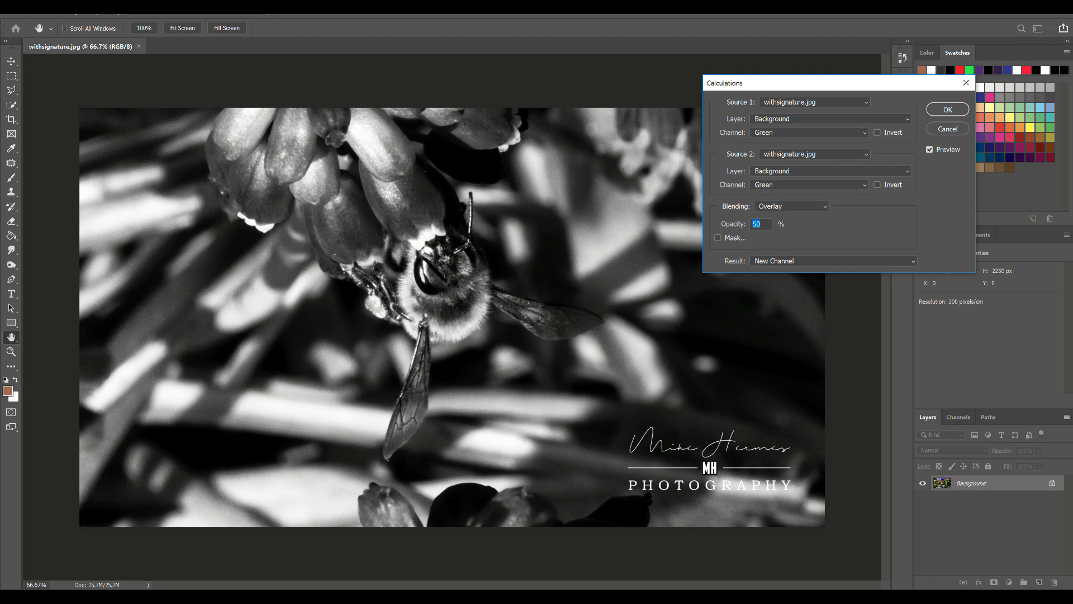
type("14")
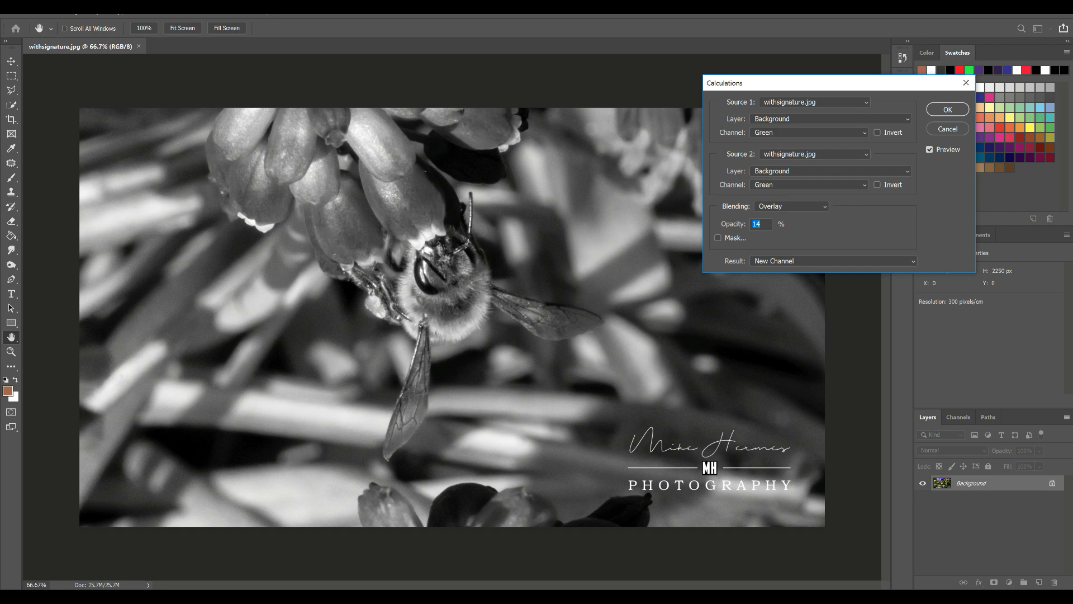
type("100")
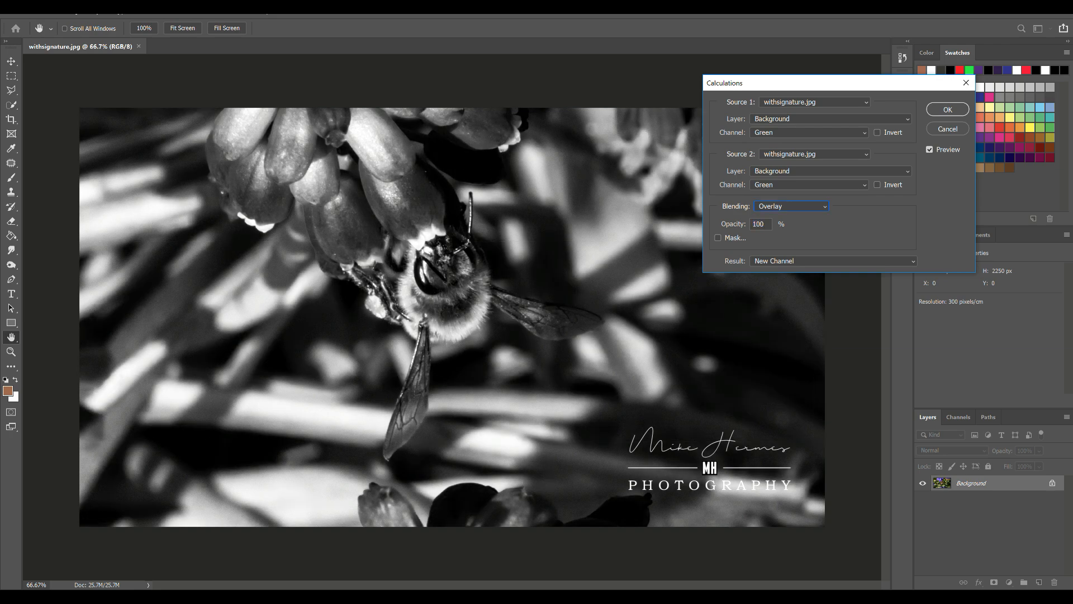
Apply the calculation as a New Document, then return to withsignature.jpg.
left_click(832, 261)
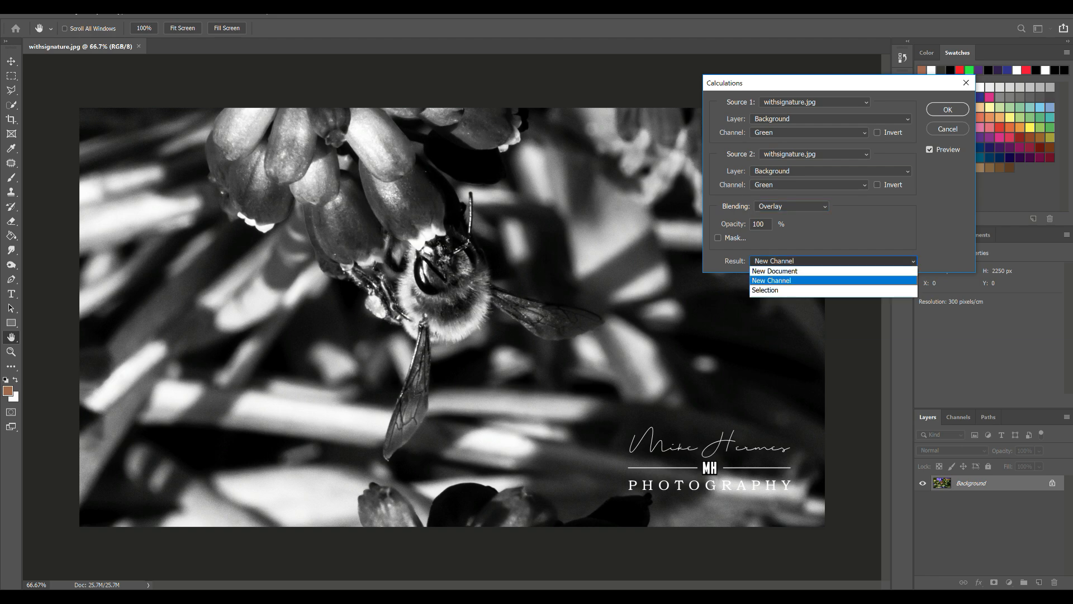
mouse_move(775, 270)
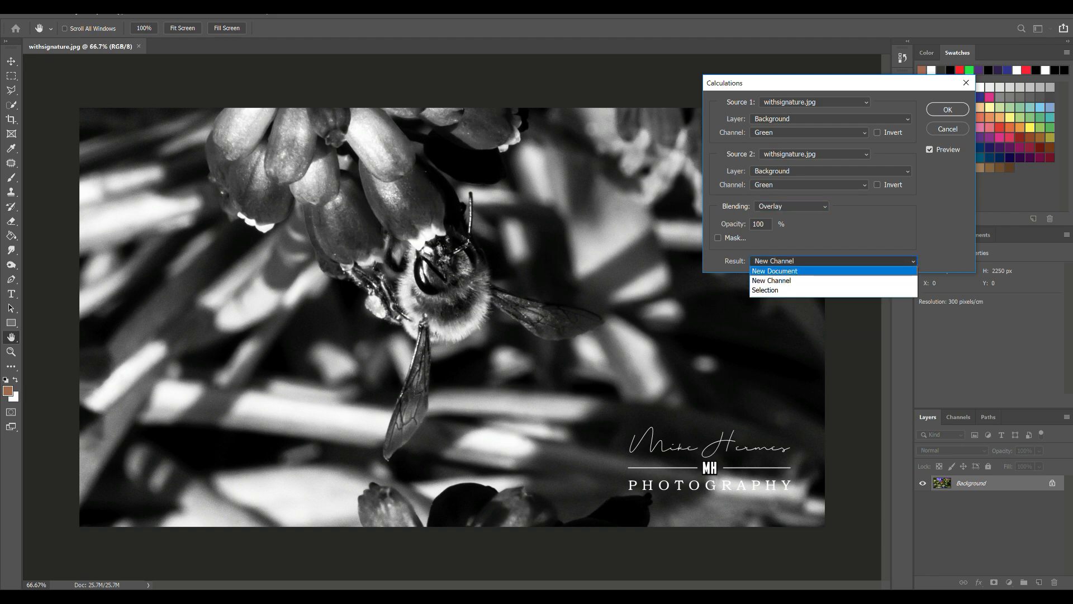
left_click(775, 270)
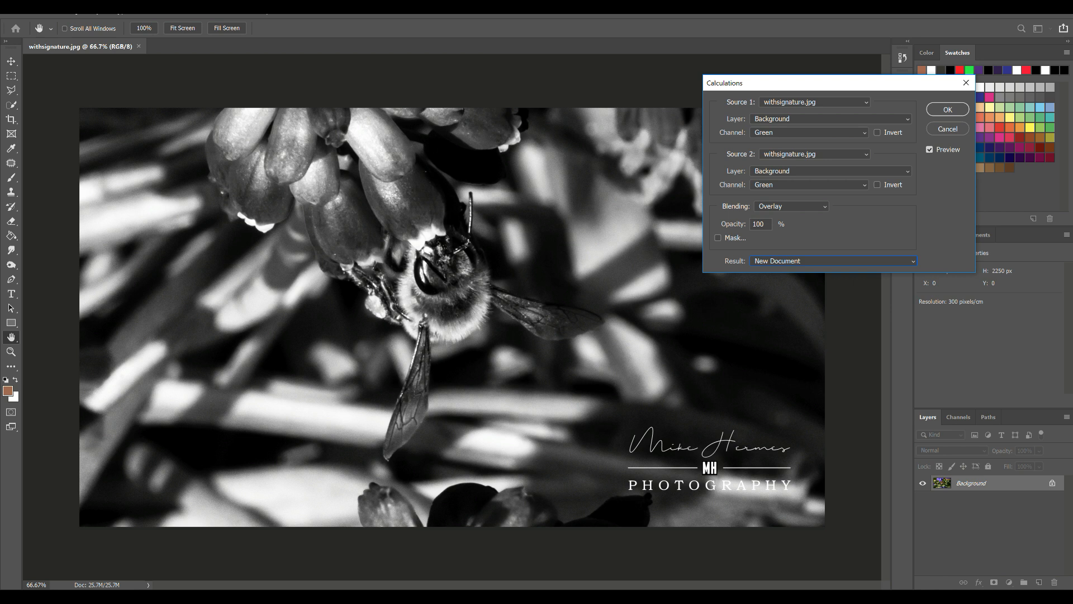
left_click(947, 109)
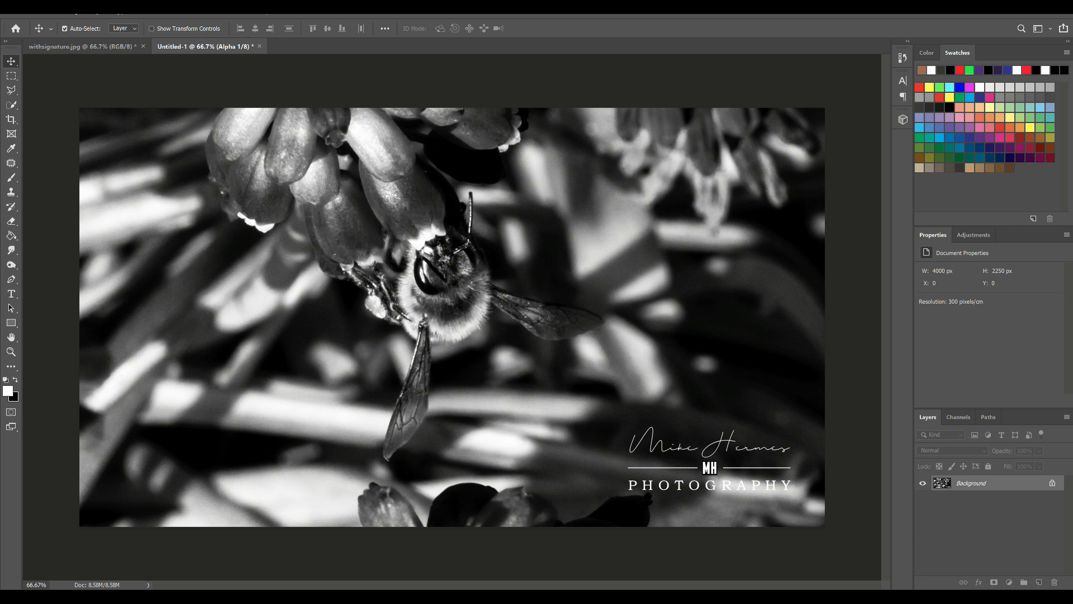
left_click(79, 46)
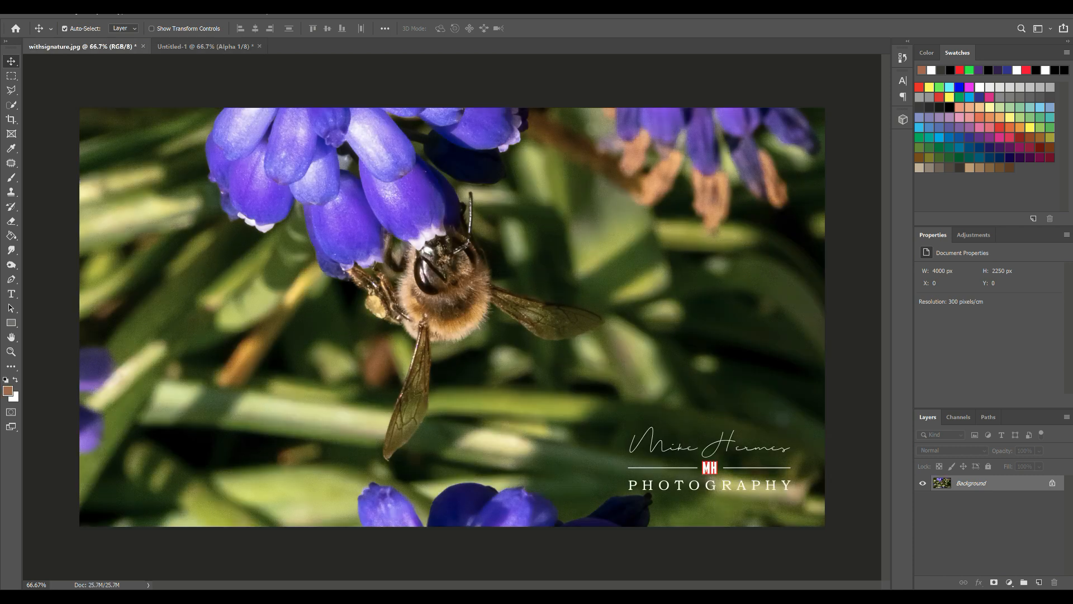